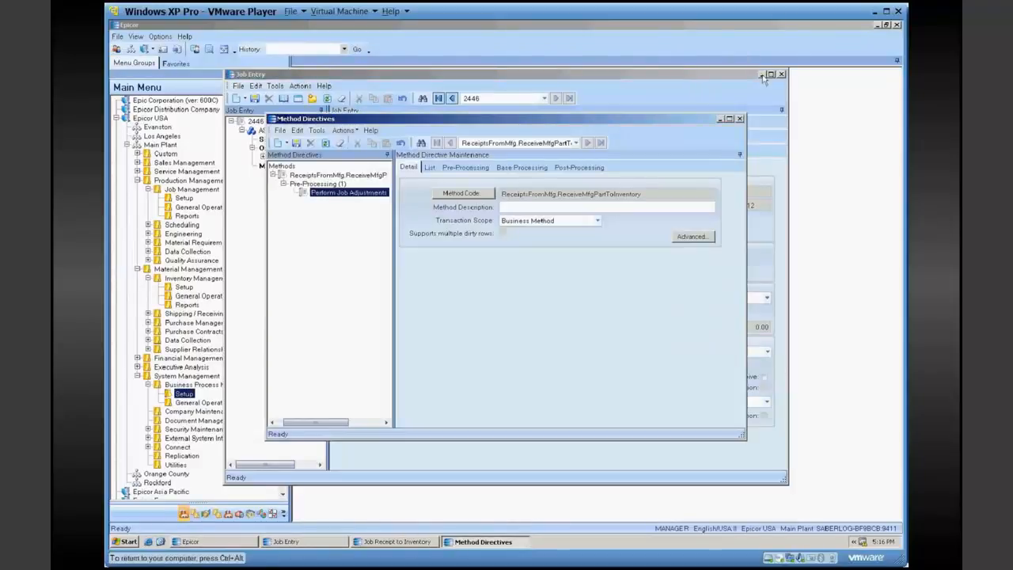
- Minimize Job Entry and view the Perform Job Adjustments pre-processing directive's ABL action
left_click(783, 74)
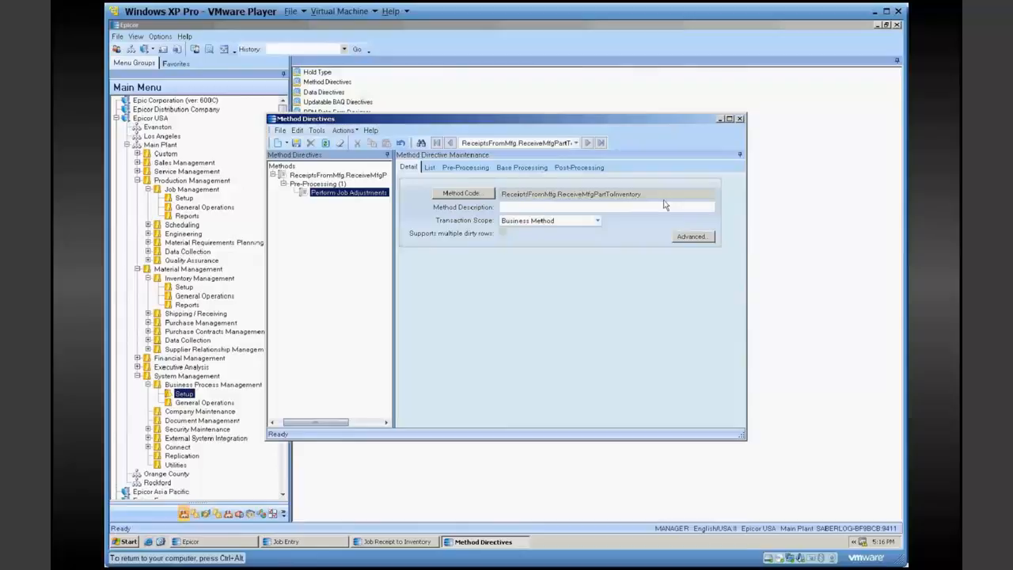
left_click(466, 167)
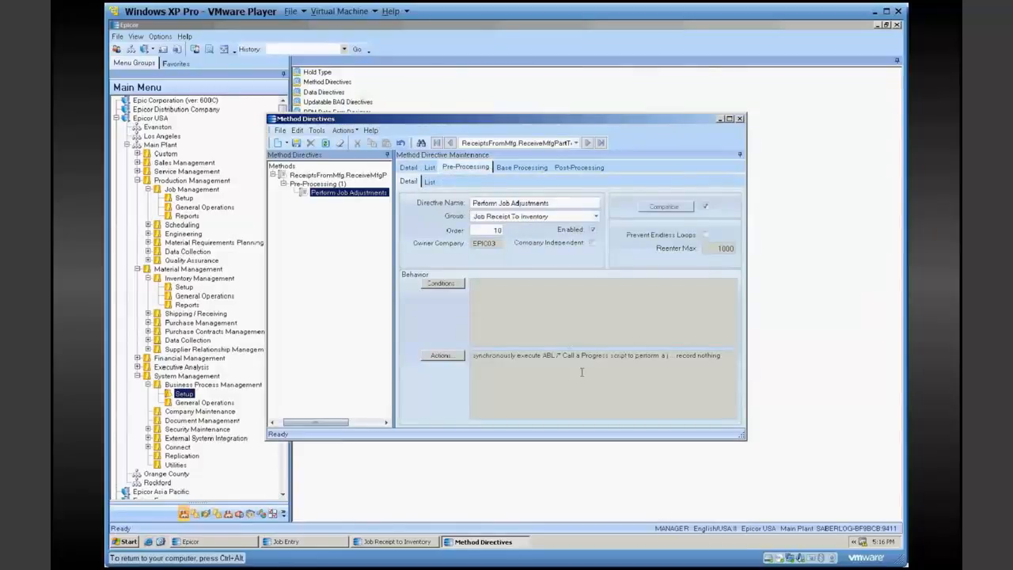
mouse_move(603, 366)
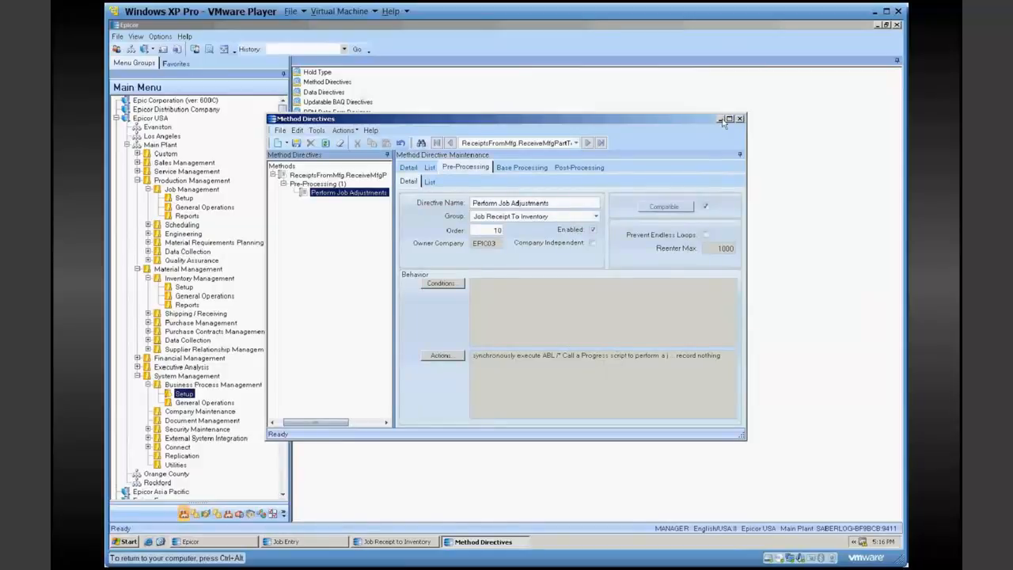
- Minimize the Method Directives window to return to the main menu
left_click(740, 119)
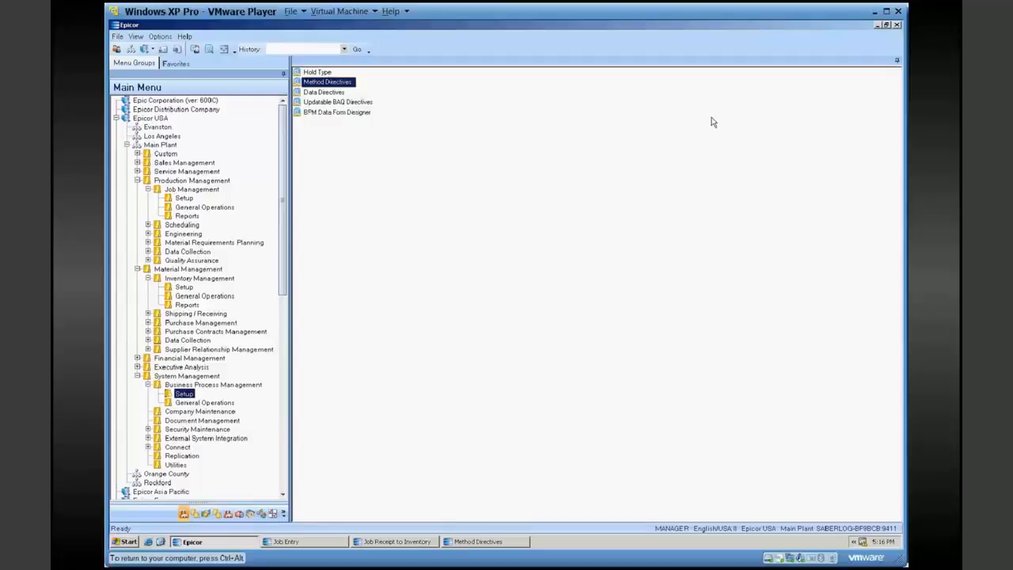
mouse_move(317, 434)
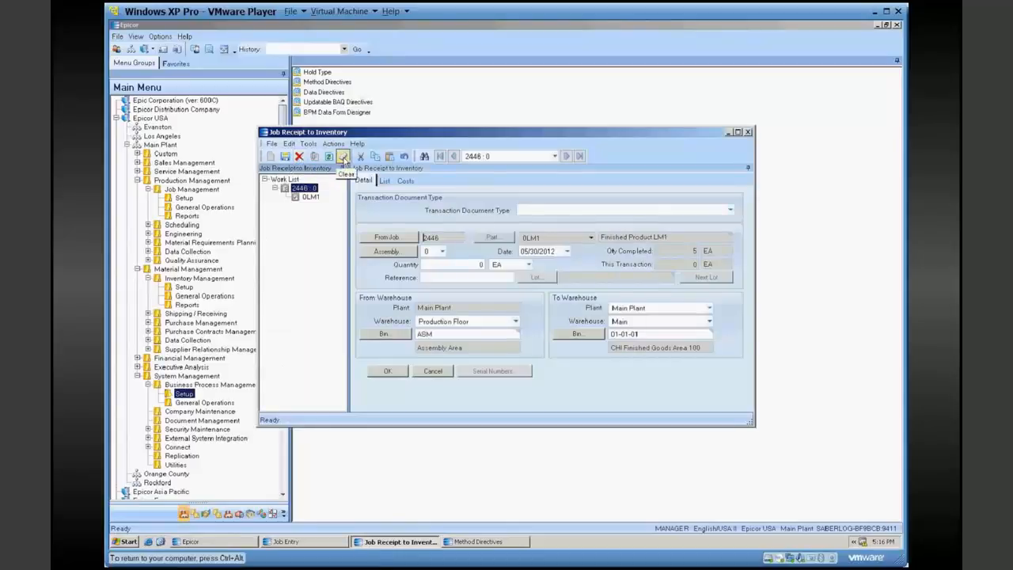
- Receive 2 units of job 2446 to inventory, bringing completed quantity to 7
left_click(342, 156)
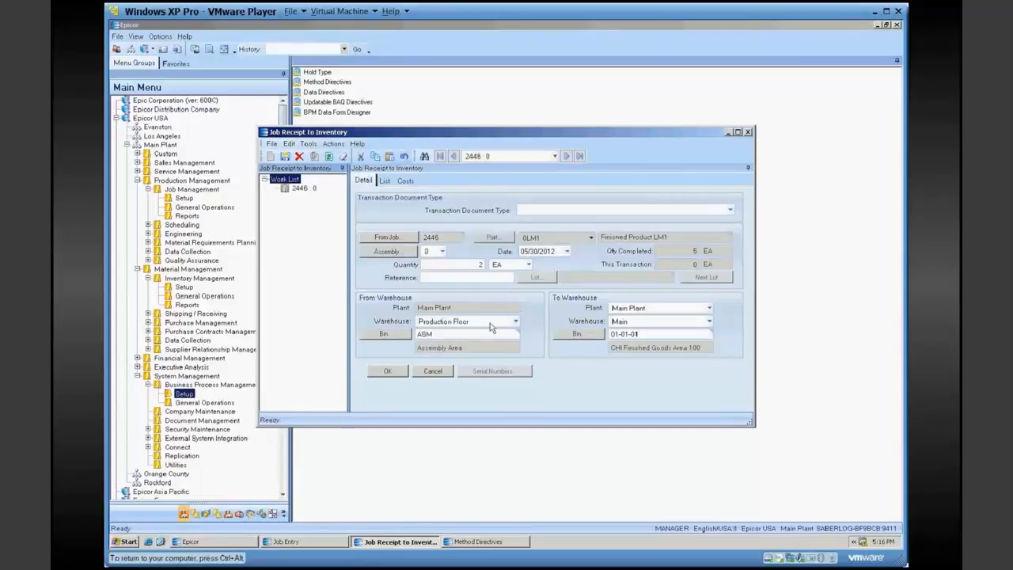
left_click(388, 371)
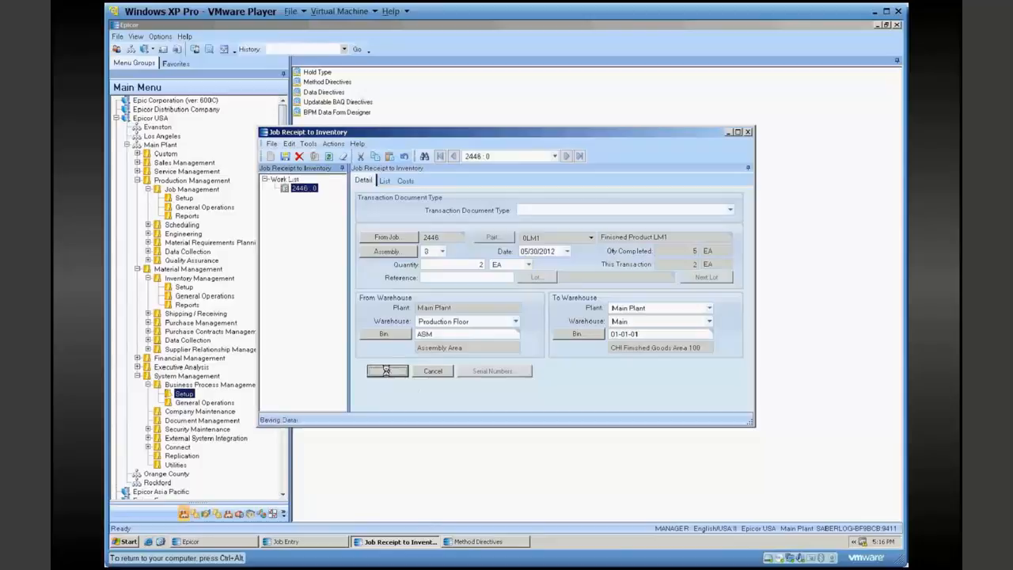
left_click(387, 371)
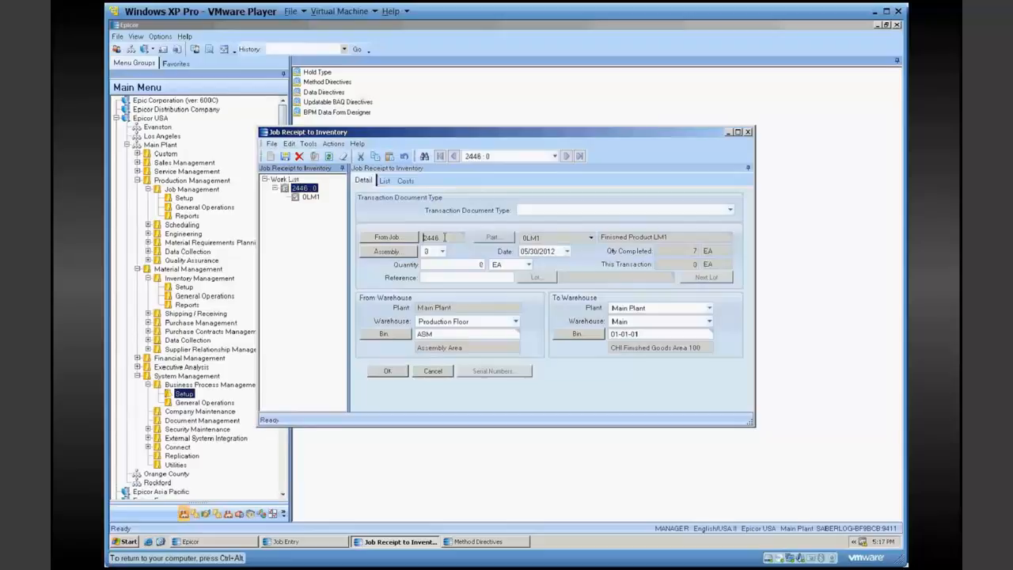
- Open Job Tracker for job 2446 and retrieve its 5.00 and 2.00 manufacturing receipts
right_click(432, 237)
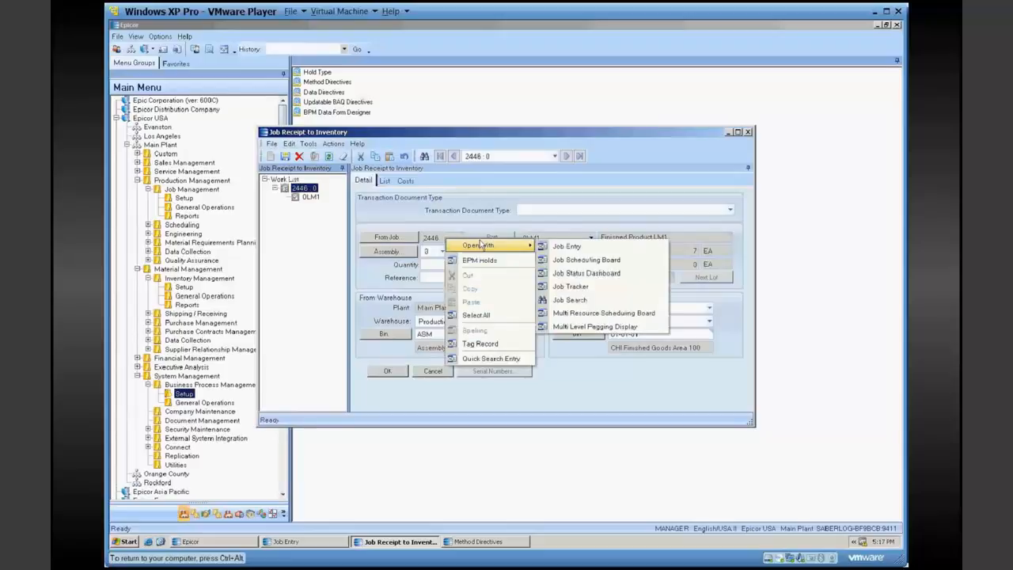
left_click(570, 286)
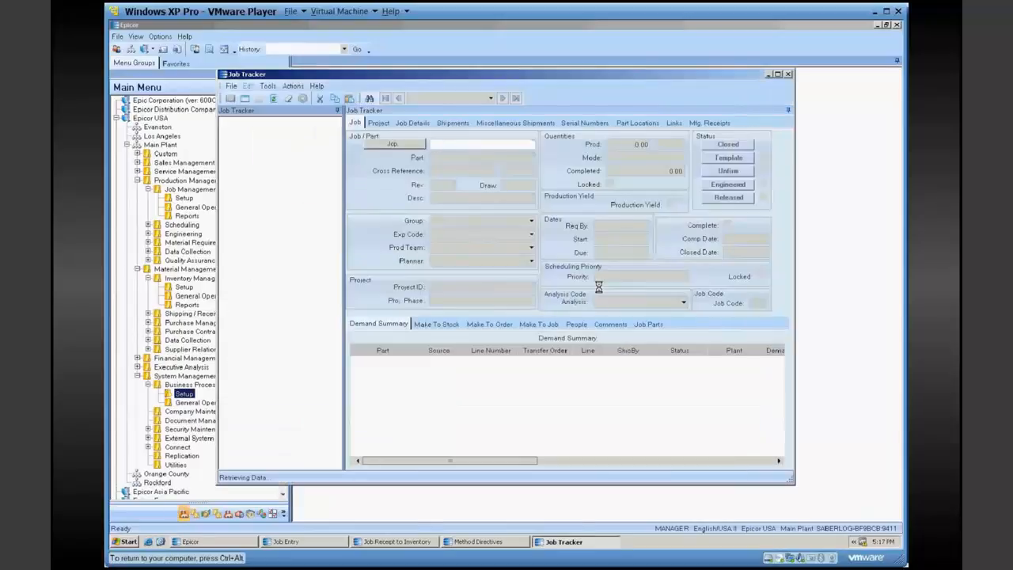
type("2446")
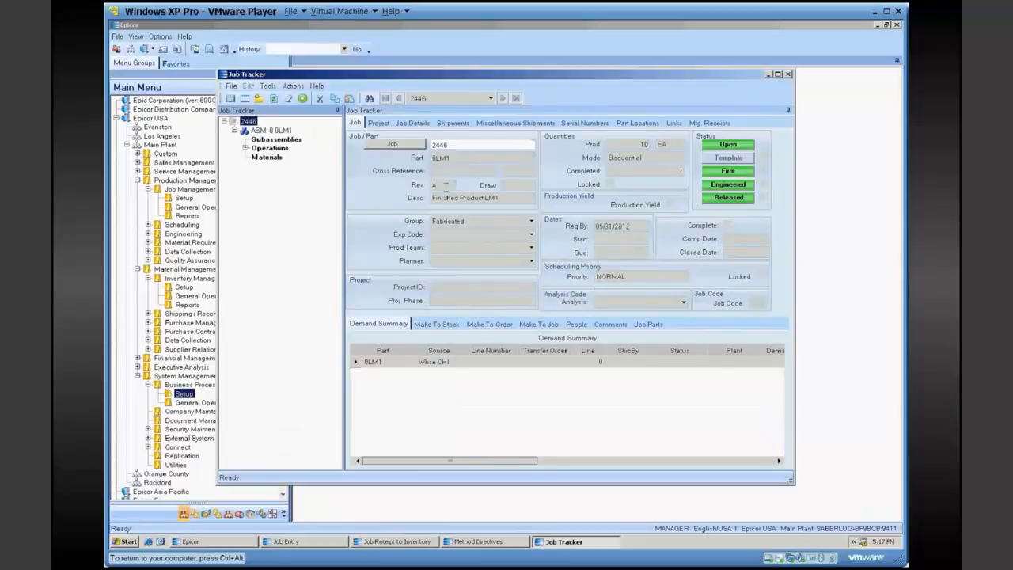
left_click(709, 123)
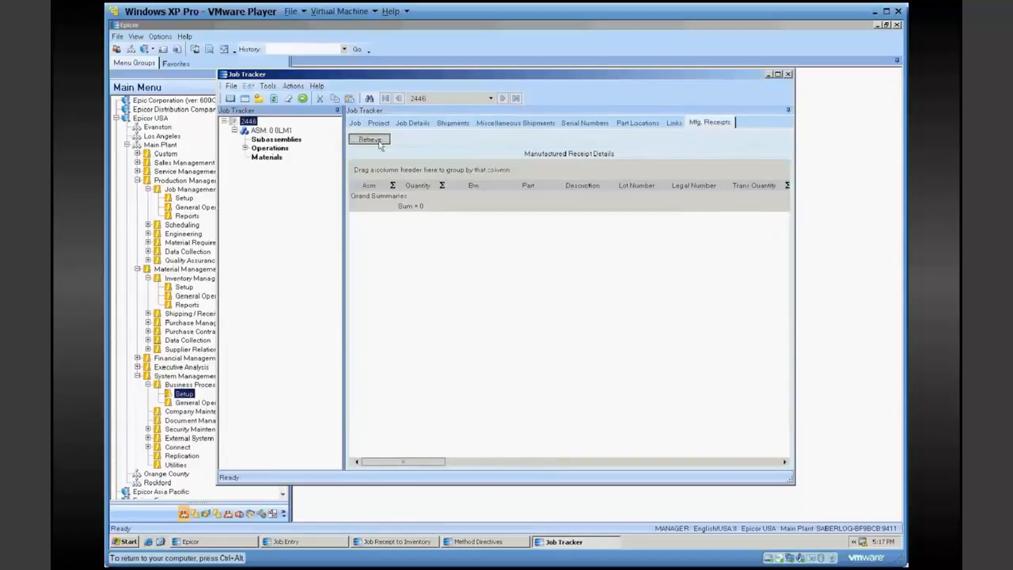
left_click(369, 139)
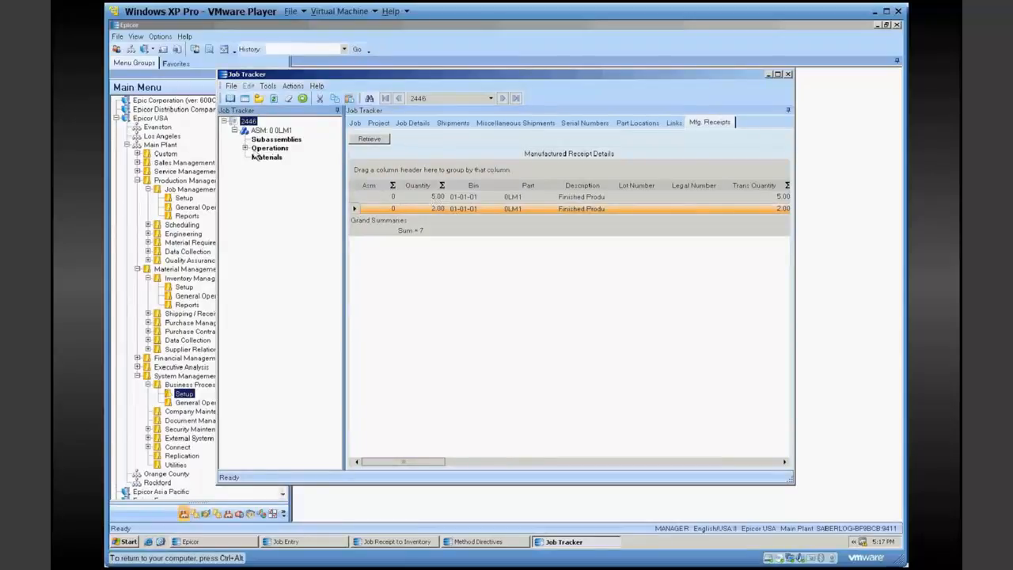
- Retrieve operation 10's labor transactions and scroll to see the 5 and 2 quantities
left_click(412, 123)
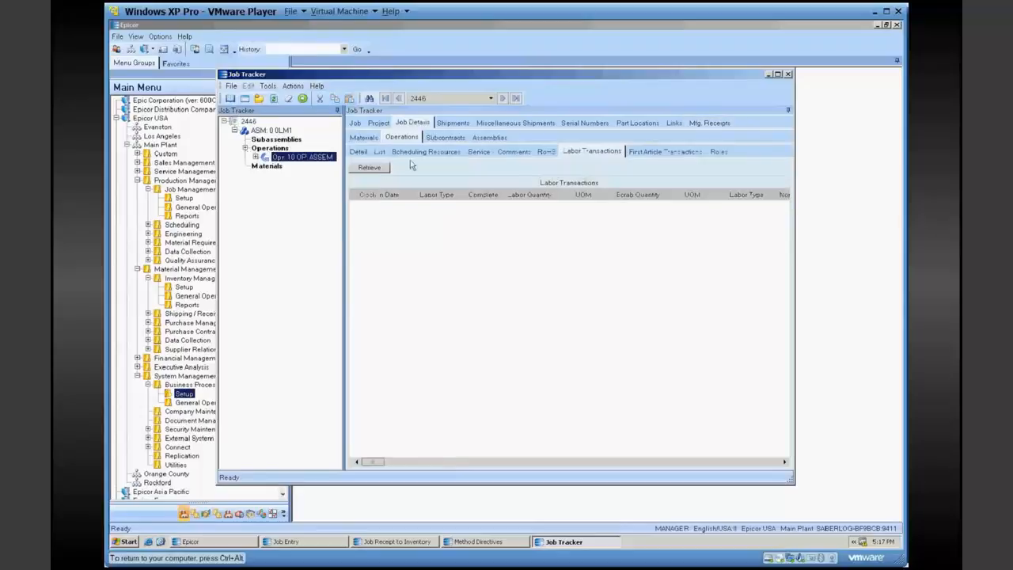
left_click(369, 167)
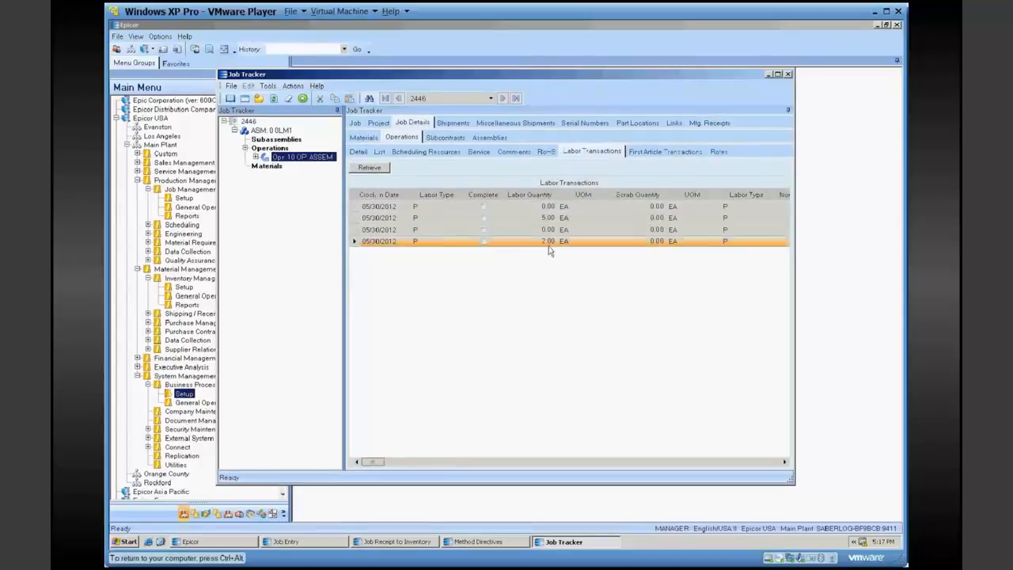
mouse_move(578, 253)
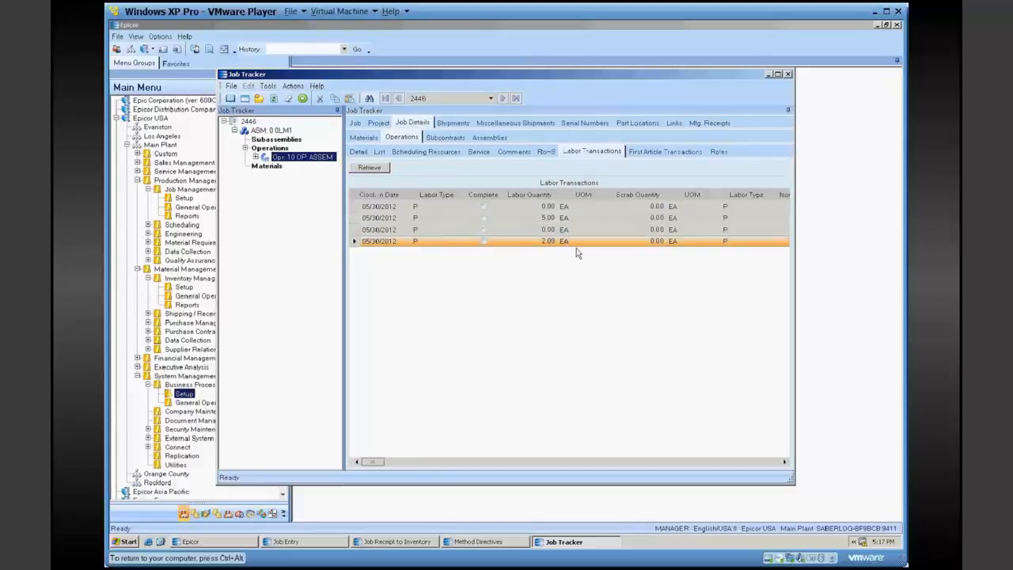
mouse_move(513, 315)
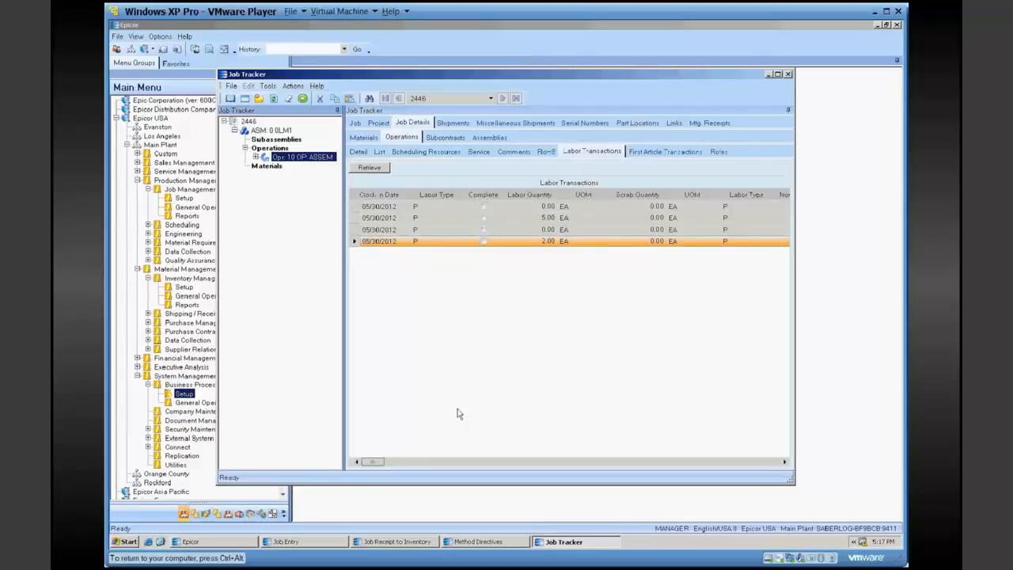
left_click_drag(372, 462, 396, 462)
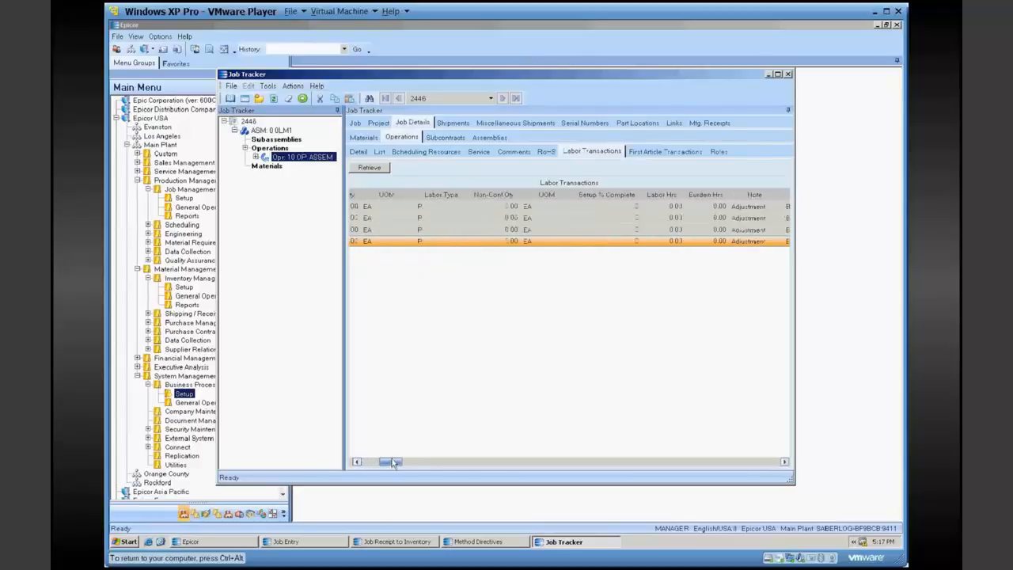